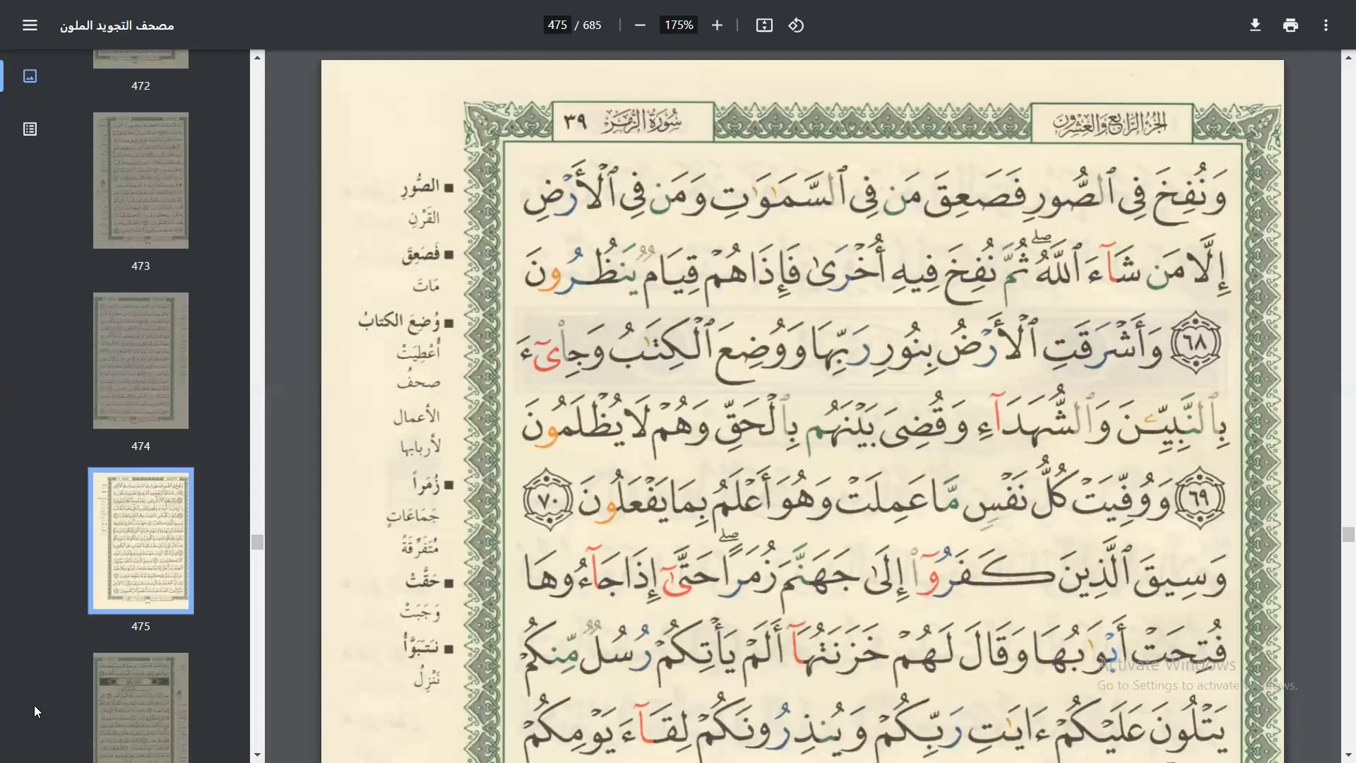
pyautogui.moveTo(363, 589)
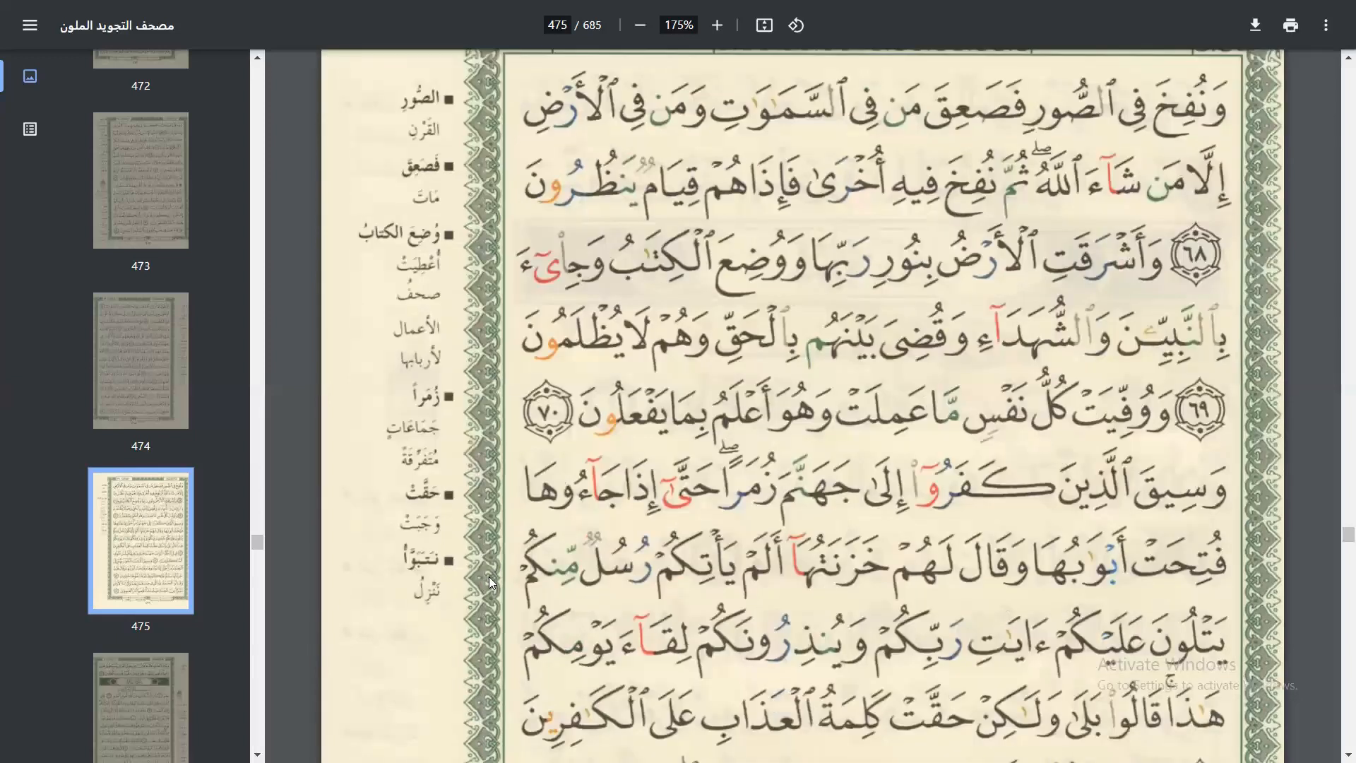
pyautogui.scroll(-3)
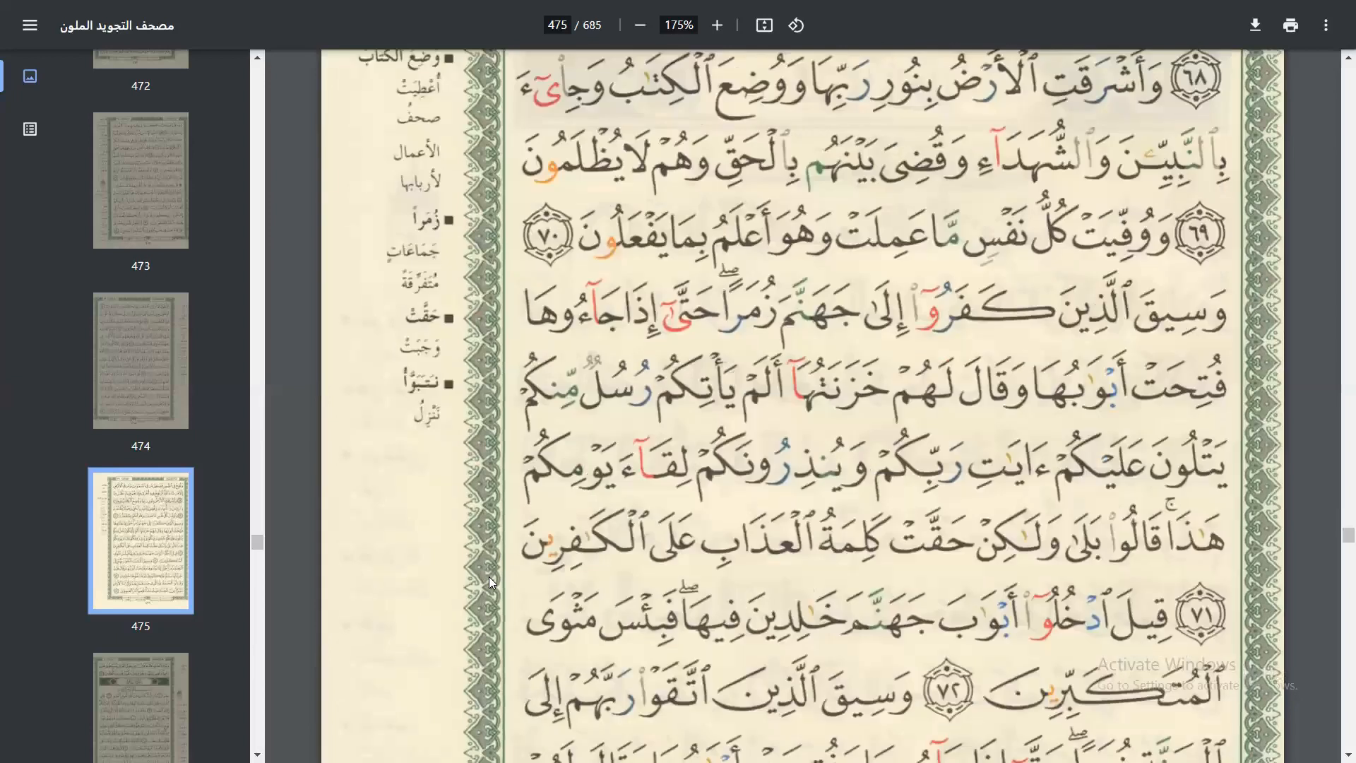